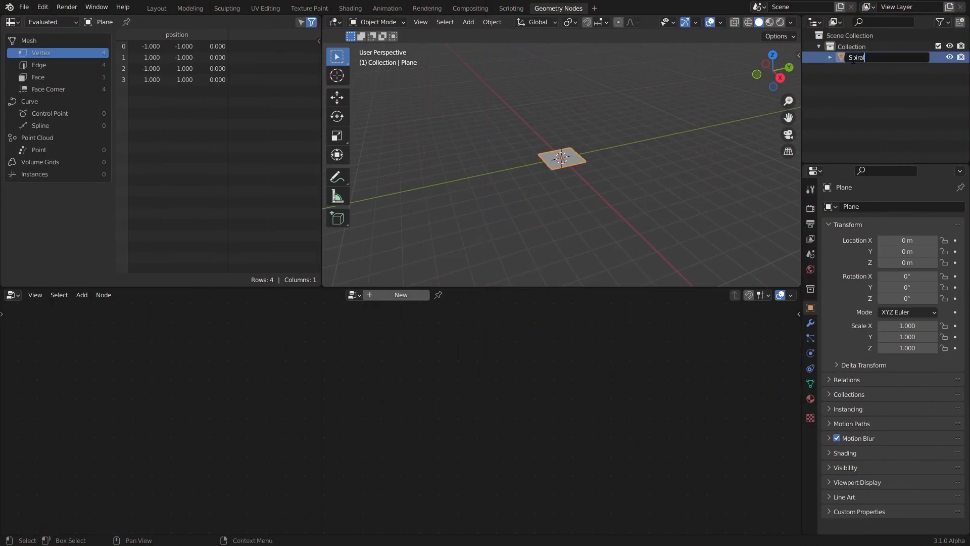
Rename the plane Spiral_Flames and give it a new node tree outputting a Curve Spiral.
type("Spiral_Flames")
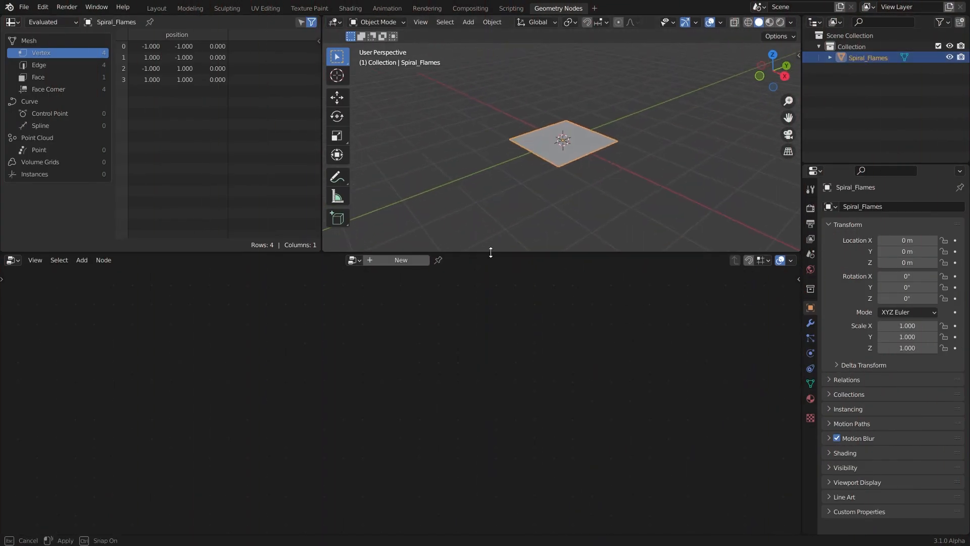
left_click(400, 259)
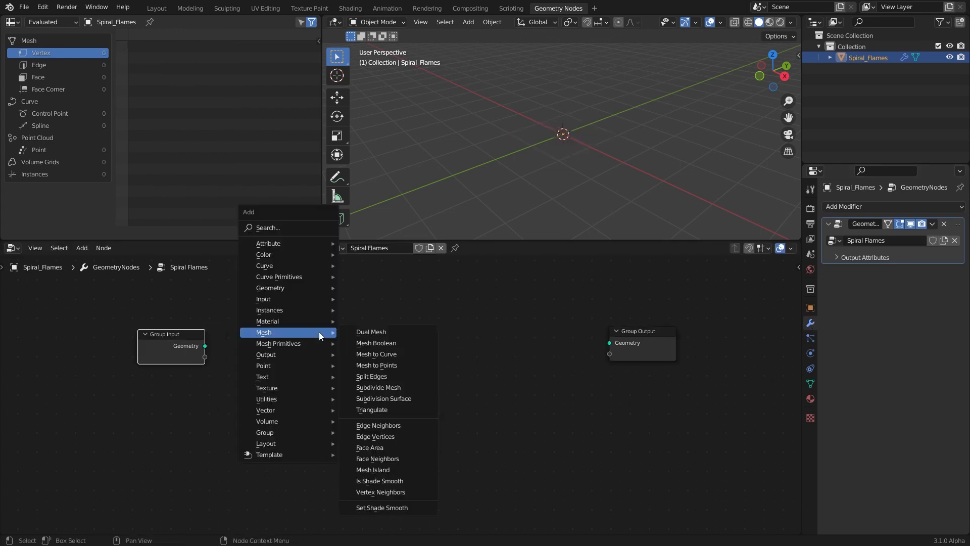
mouse_move(278, 276)
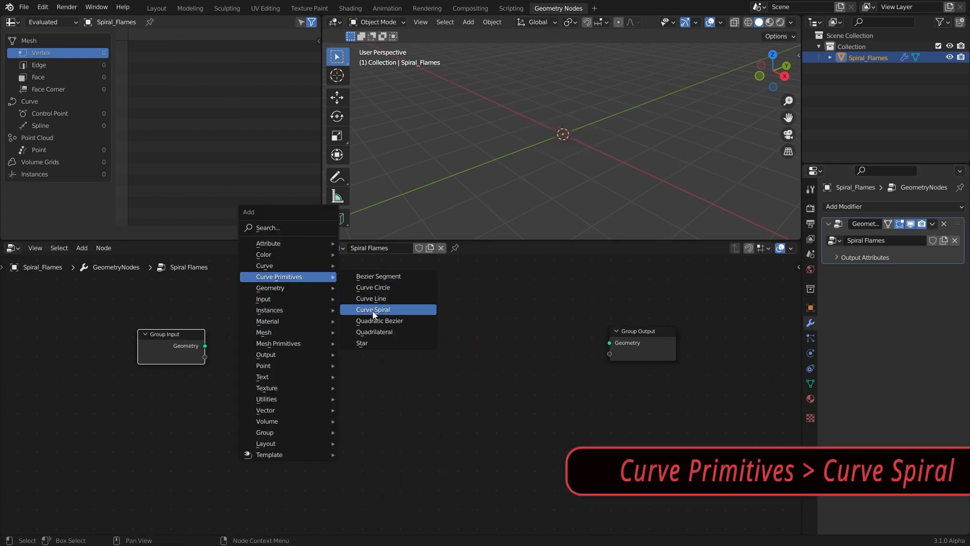
left_click(372, 309)
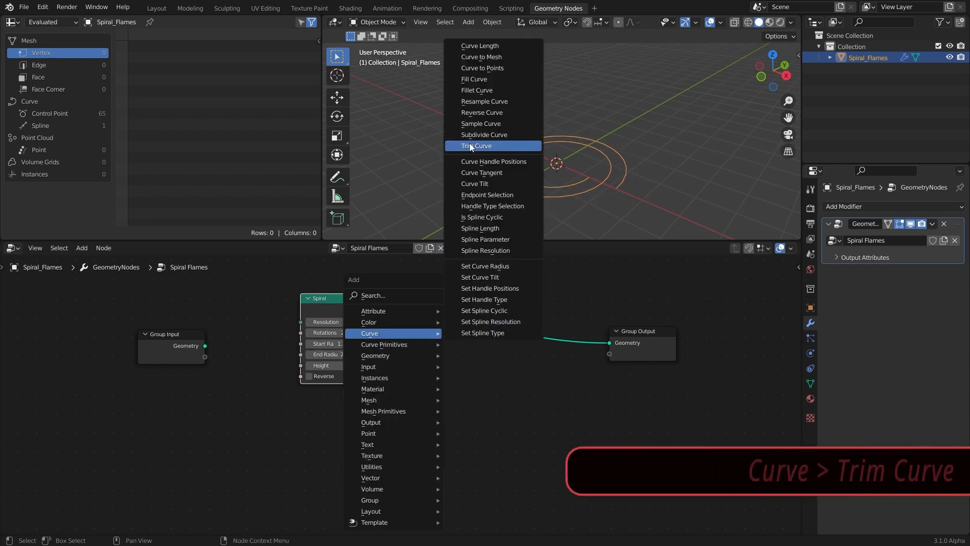
Route the spiral through Trim Curve and Curve to Mesh, with a Curve Line profile.
left_click(477, 145)
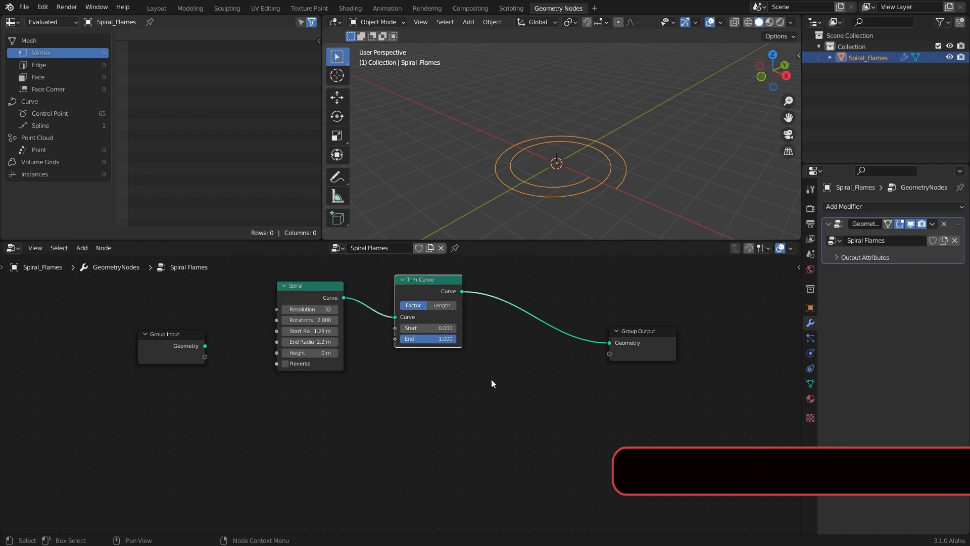
left_click_drag(640, 331, 705, 334)
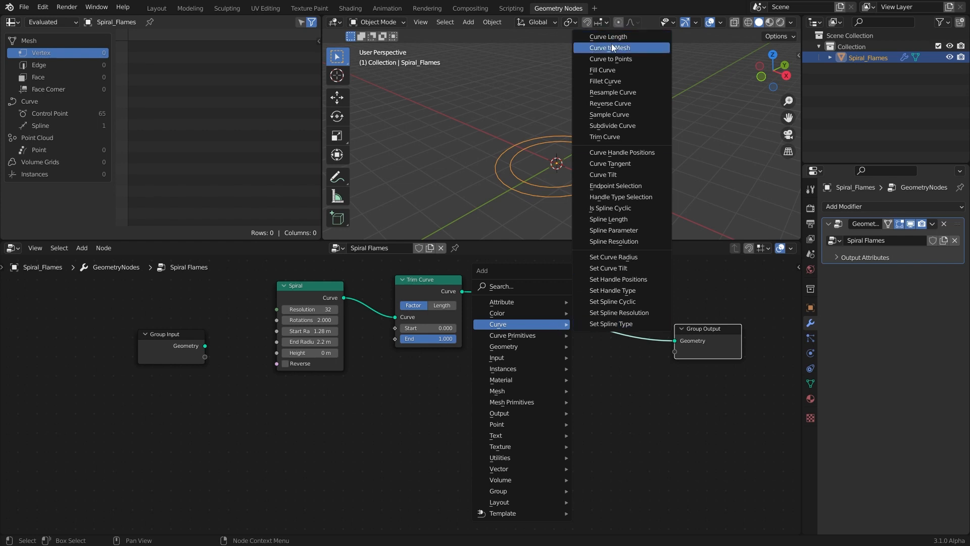
left_click(608, 48)
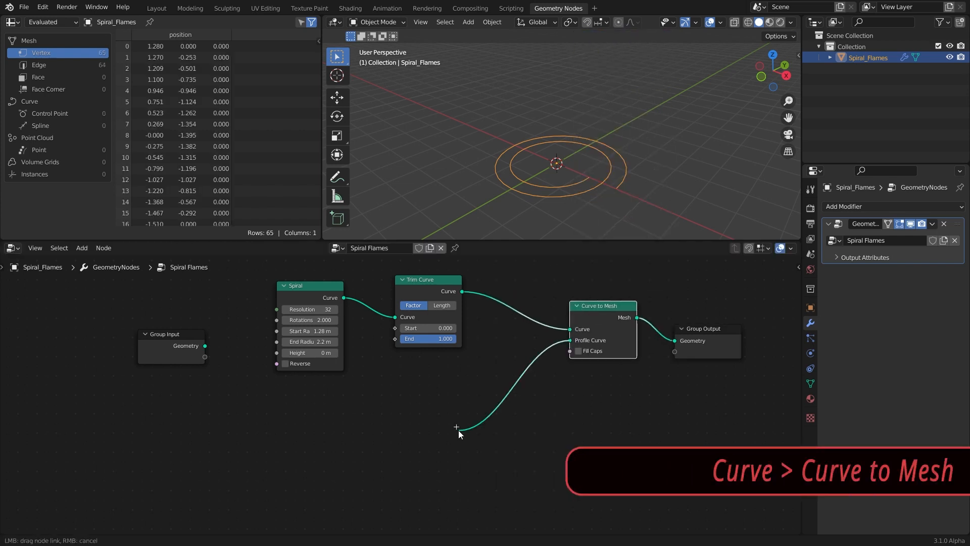
type("curve")
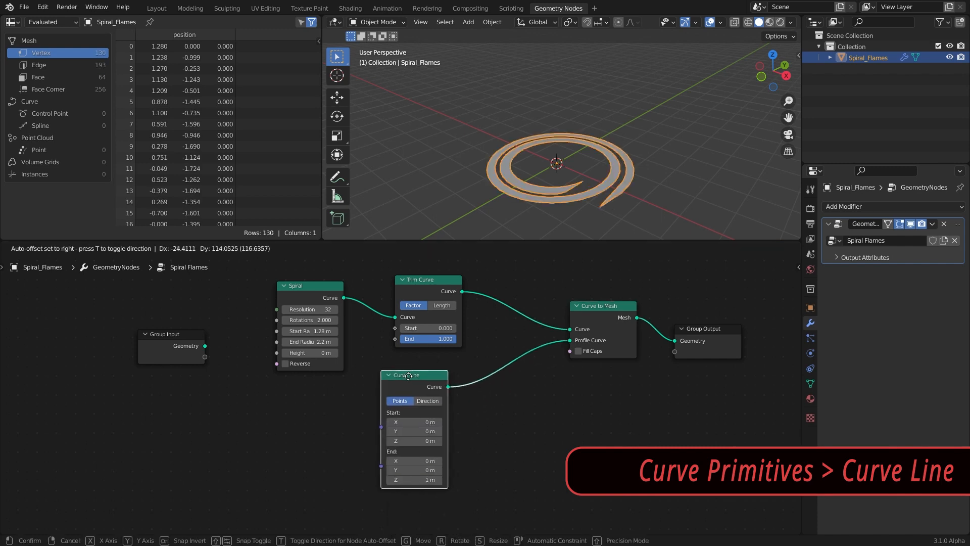
left_click(427, 400)
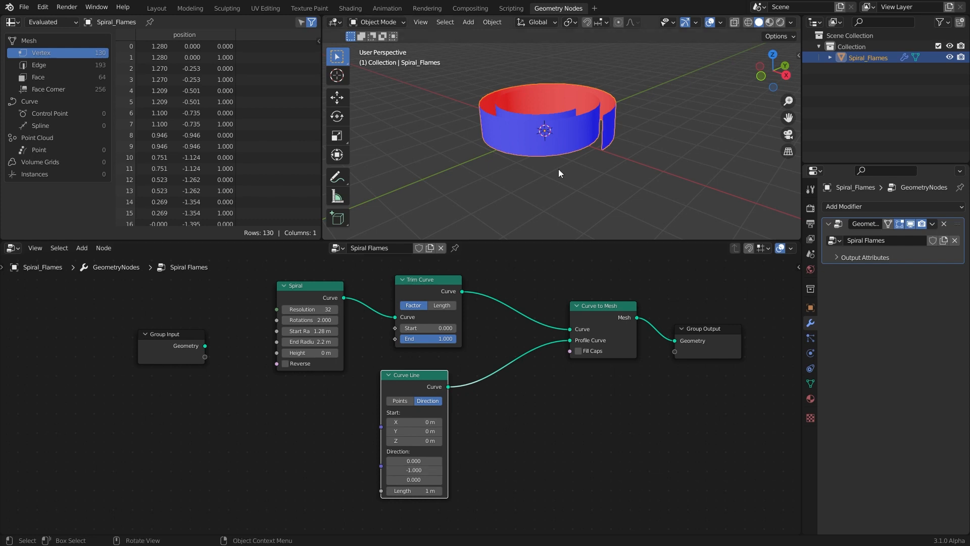
Turn off the Face Orientation overlay and set the profile direction X to -0.040.
left_click_drag(559, 173, 695, 89)
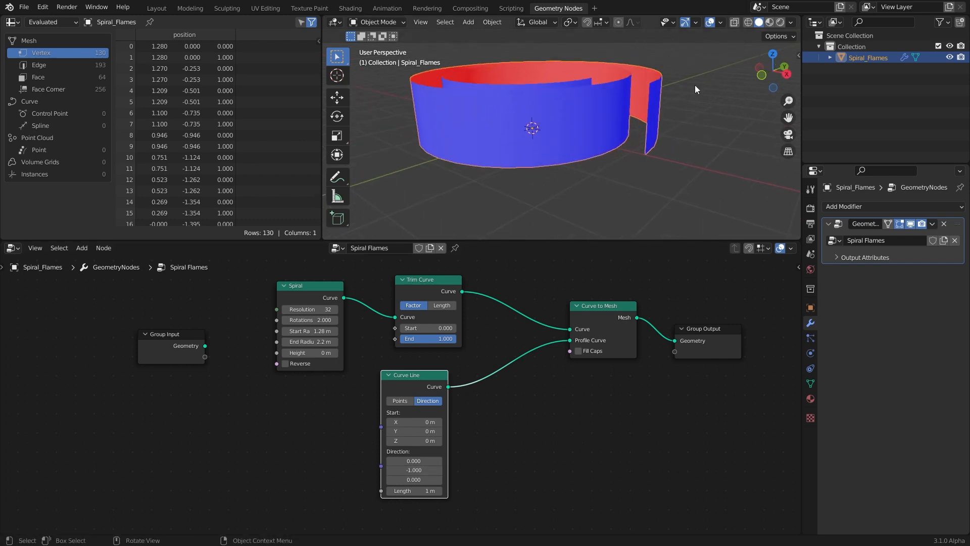
left_click(720, 22)
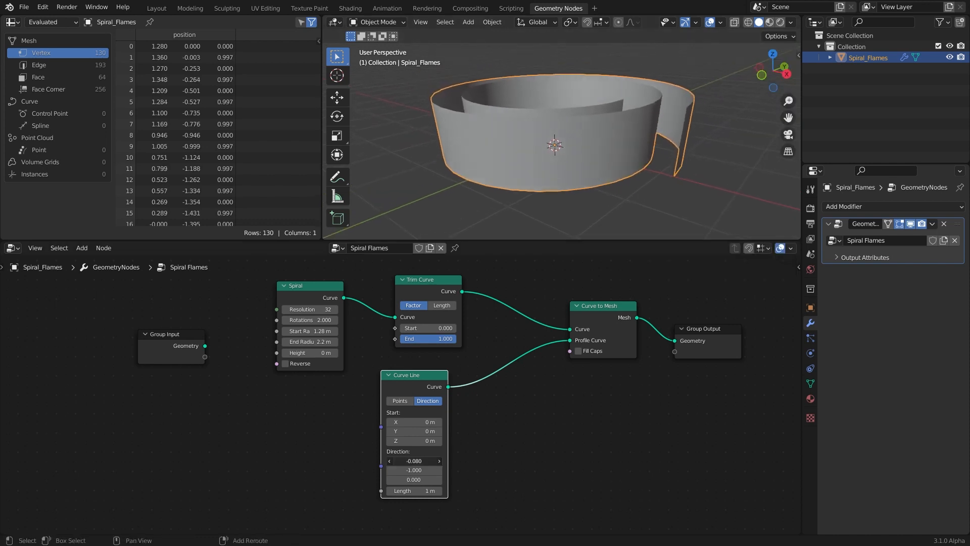
left_click_drag(414, 460, 446, 460)
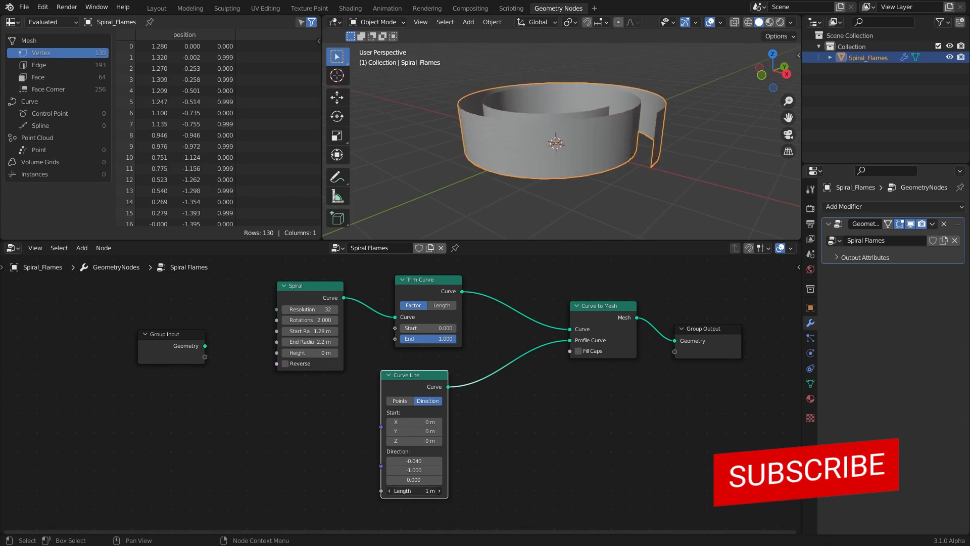
left_click(413, 490)
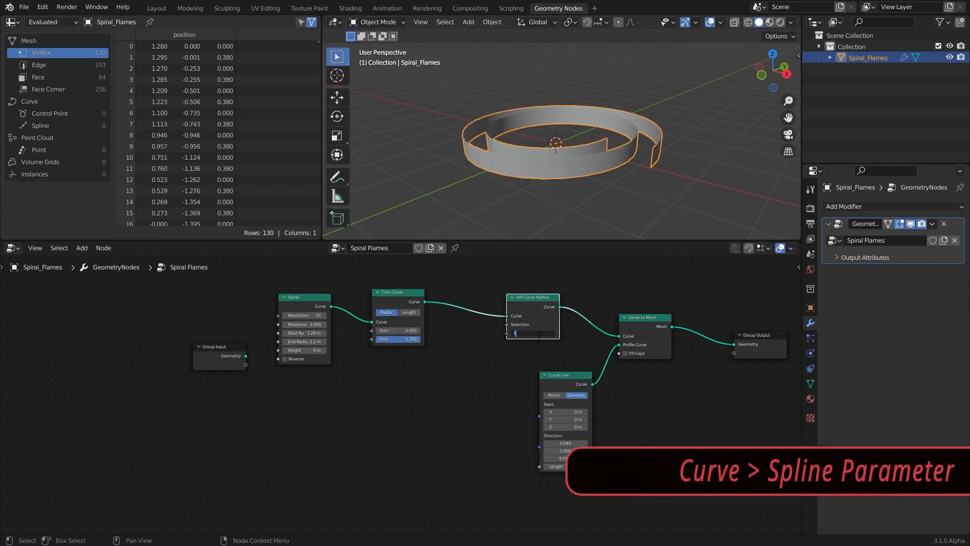
Drive the curve radius with Spline Parameter Factor and set profile length to 0.5 m.
left_click(532, 333)
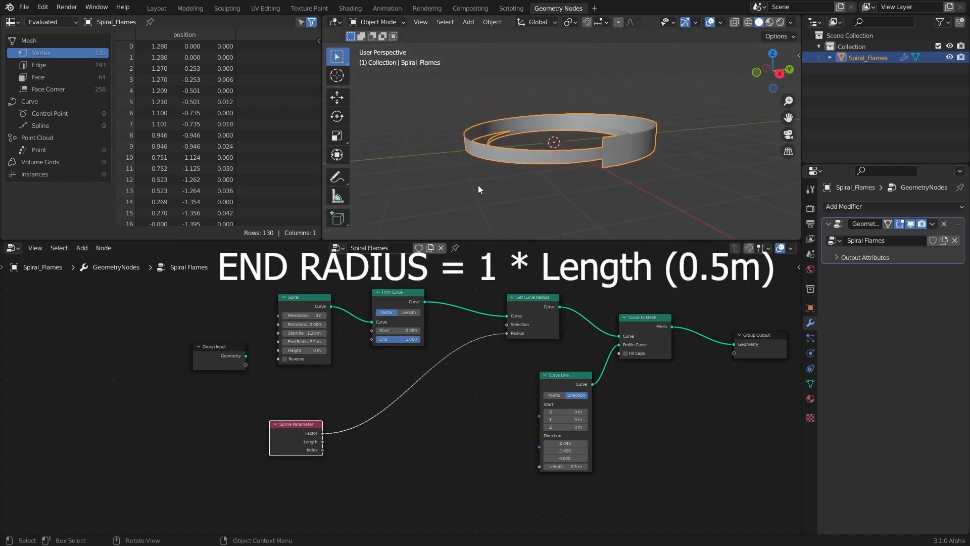
left_click_drag(581, 375, 529, 375)
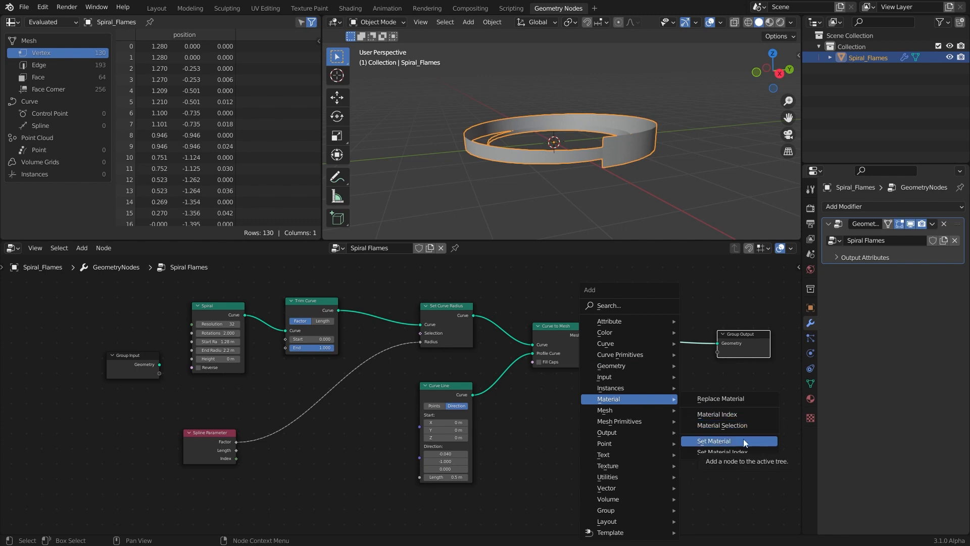
Add a Set Material node after Curve to Mesh and create a material named 'Spiral_…'.
left_click(714, 441)
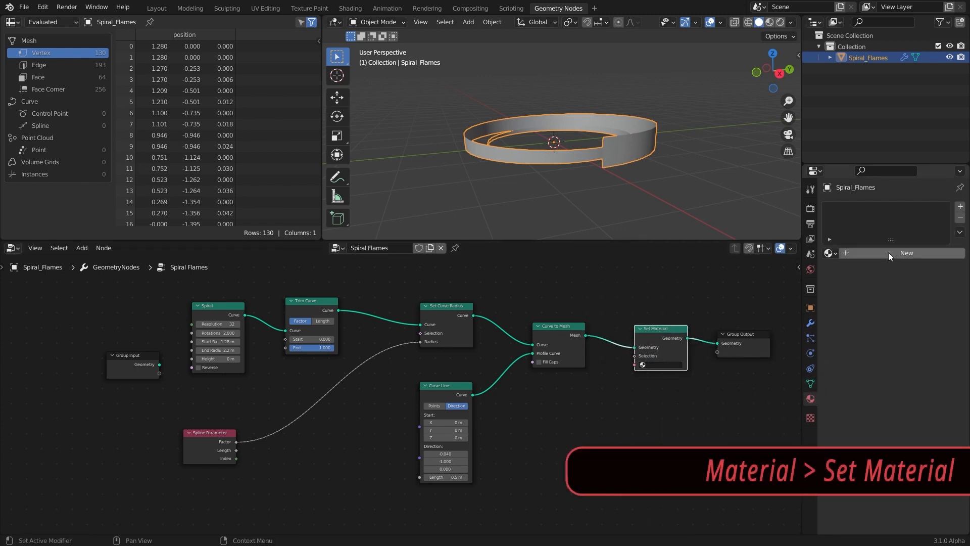
left_click(905, 252)
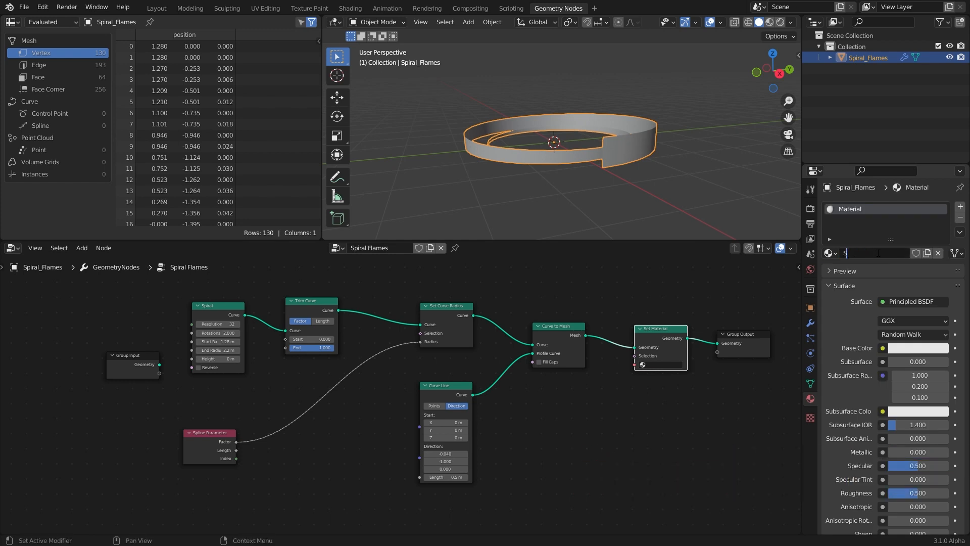
type("Spiral_Flames")
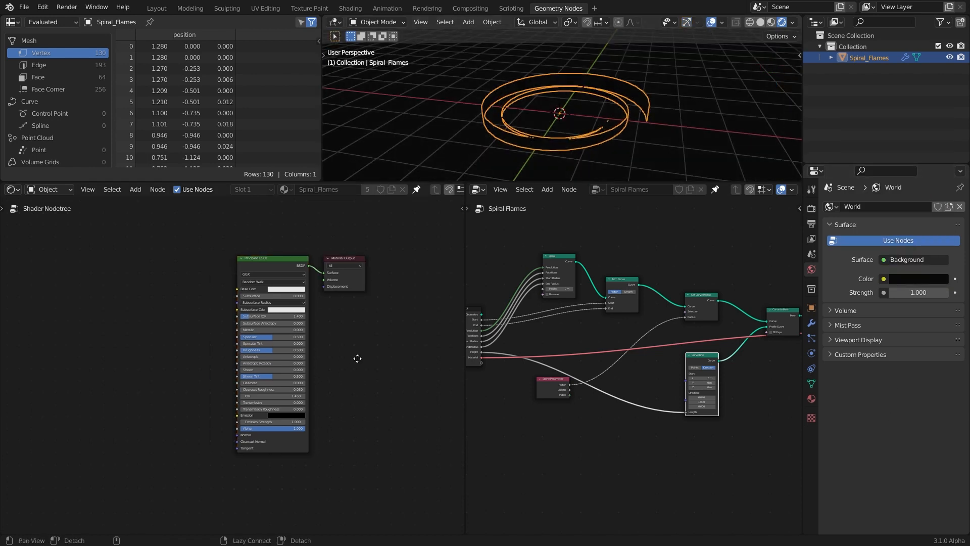
Add a Noise Texture to the ribbon material, removing the Texture Coordinate and Mapping nodes.
left_click(287, 288)
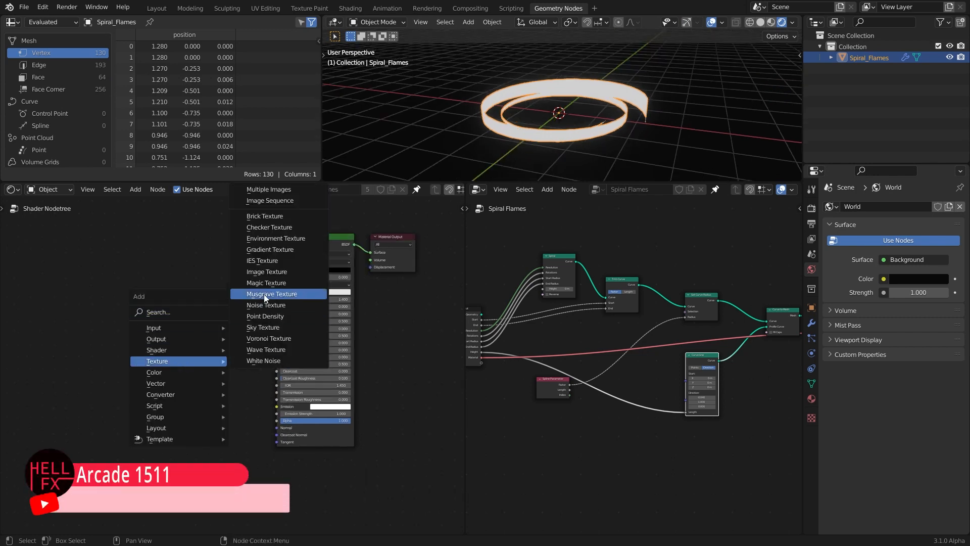
left_click(267, 304)
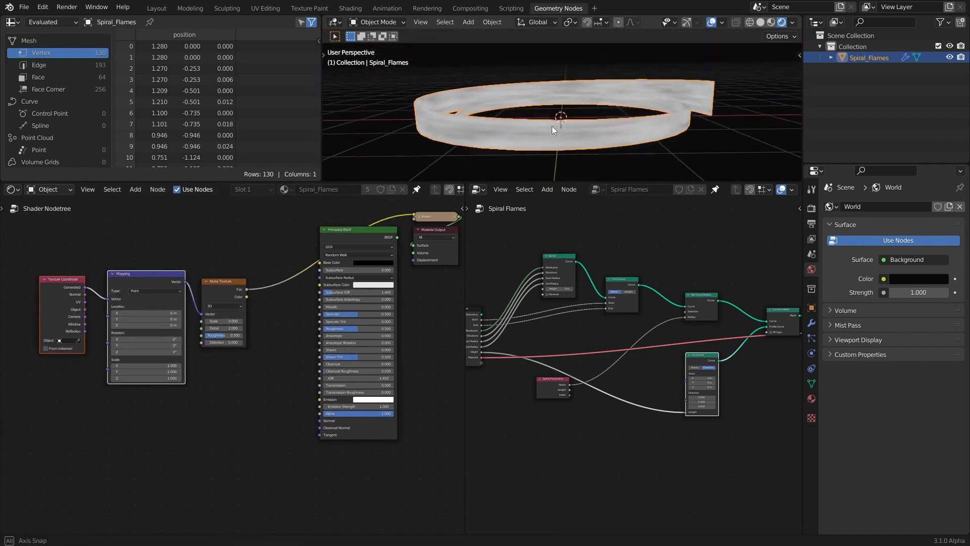
left_click_drag(552, 130, 581, 136)
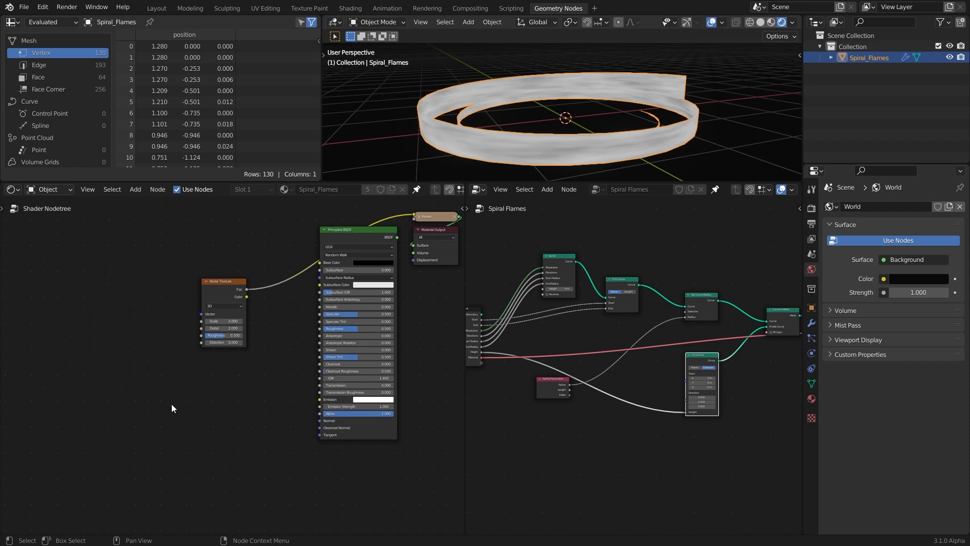
left_click_drag(222, 281, 152, 285)
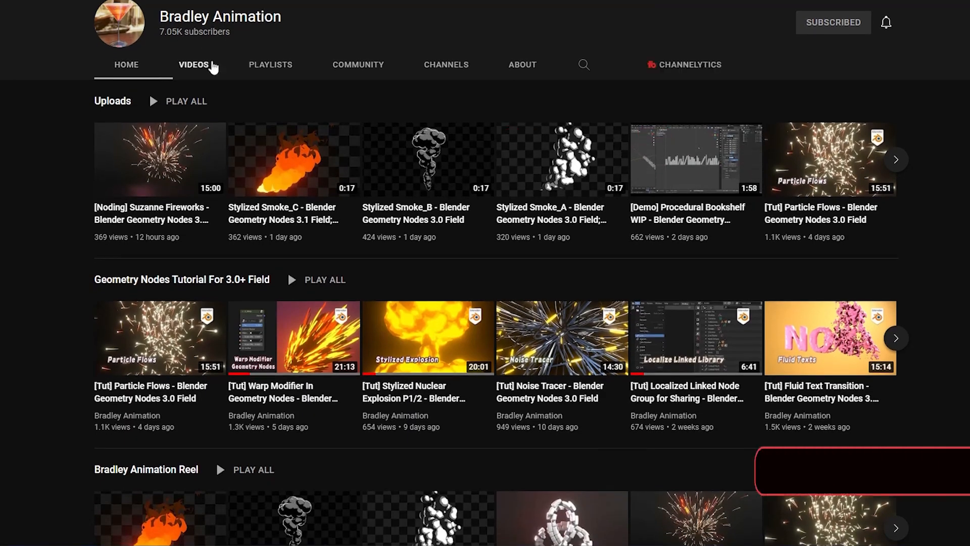
Show the channel's VIDEOS tab and scroll through the uploads.
left_click(194, 64)
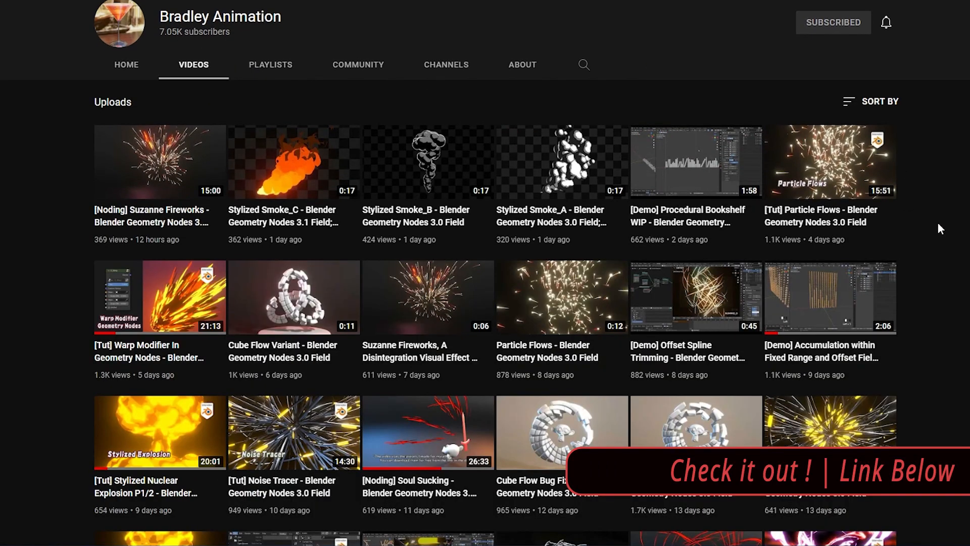
scroll("down", 3)
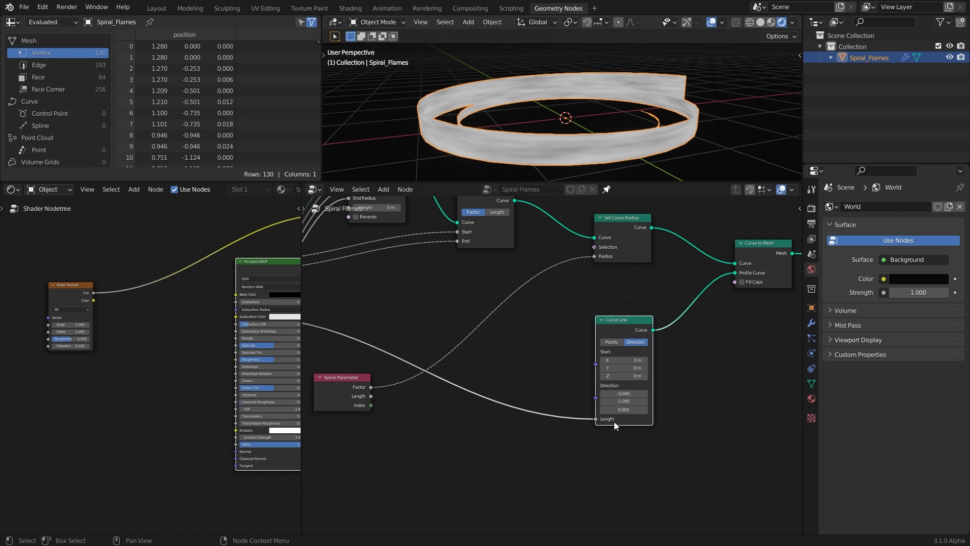
Add a second Capture Attribute on the Curve Line profile, fed by Spline Parameter Factor.
left_click_drag(621, 320, 609, 322)
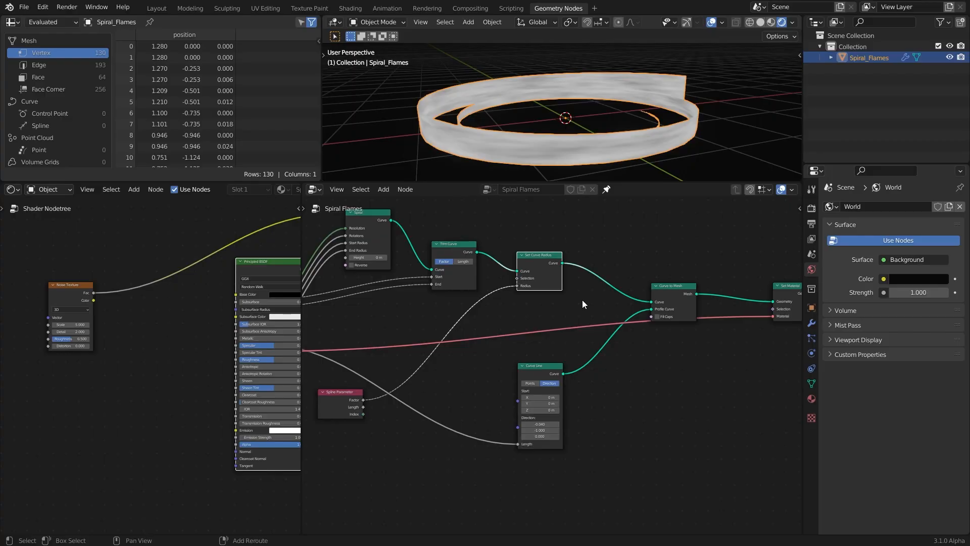
left_click(383, 189)
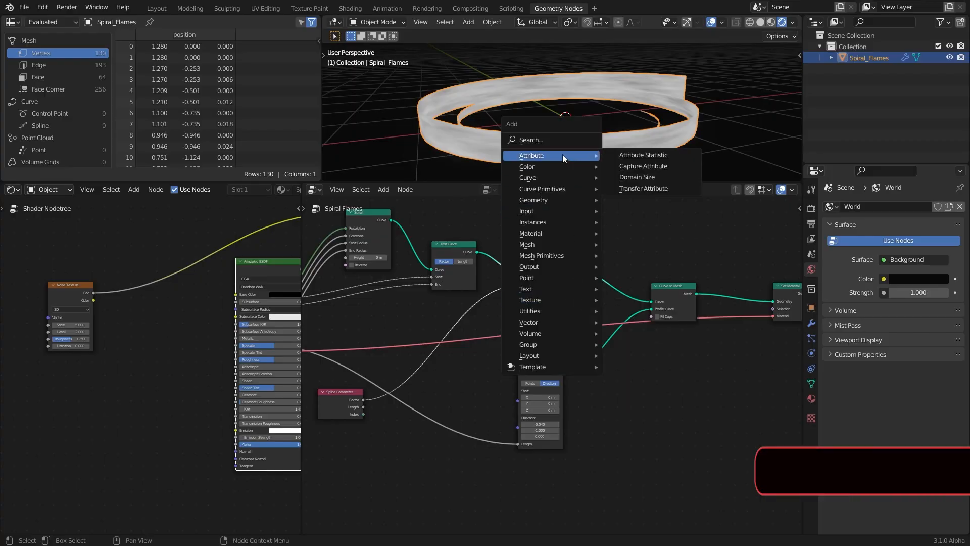
left_click(643, 165)
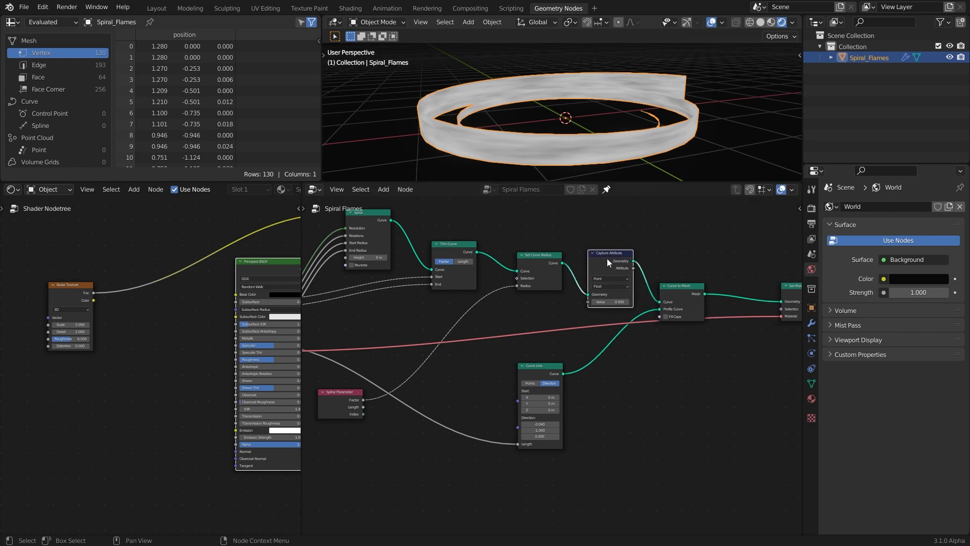
left_click_drag(609, 255, 534, 257)
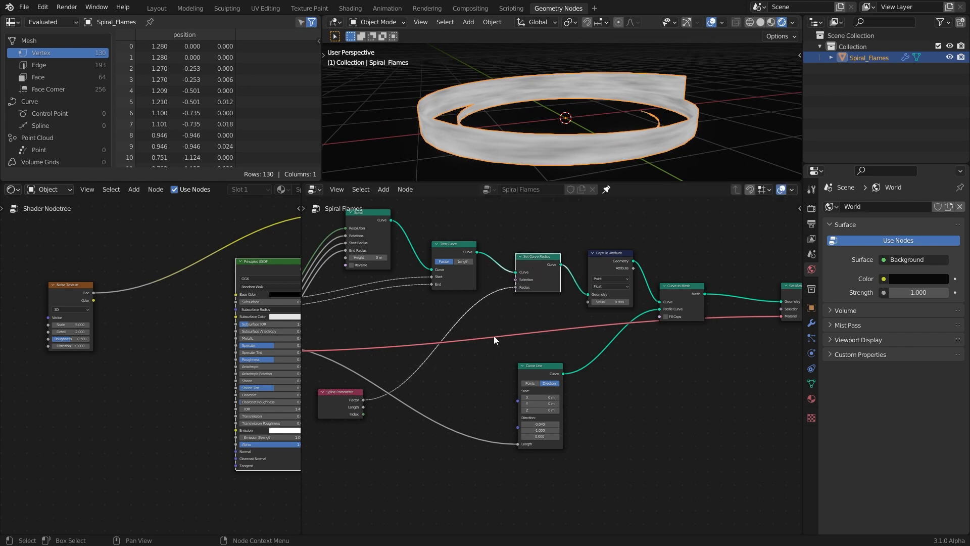
left_click_drag(537, 266, 533, 264)
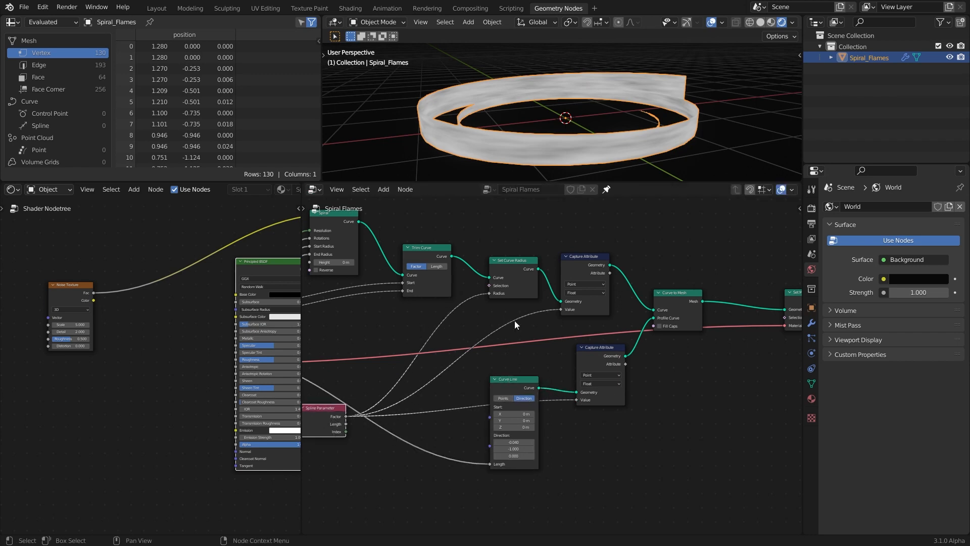
mouse_move(592, 404)
type("x")
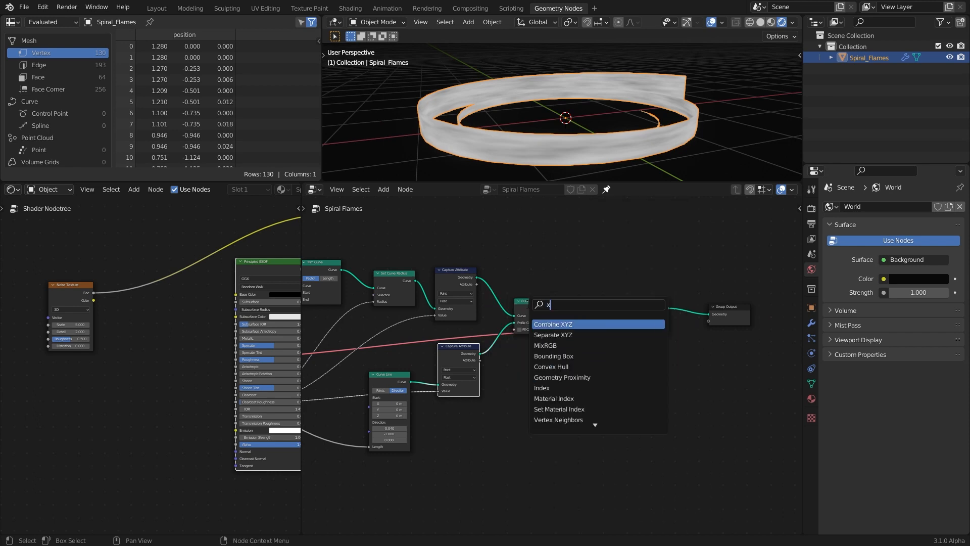
Merge both captured factors with Combine XYZ and store the UV output as 'uv'.
left_click(552, 323)
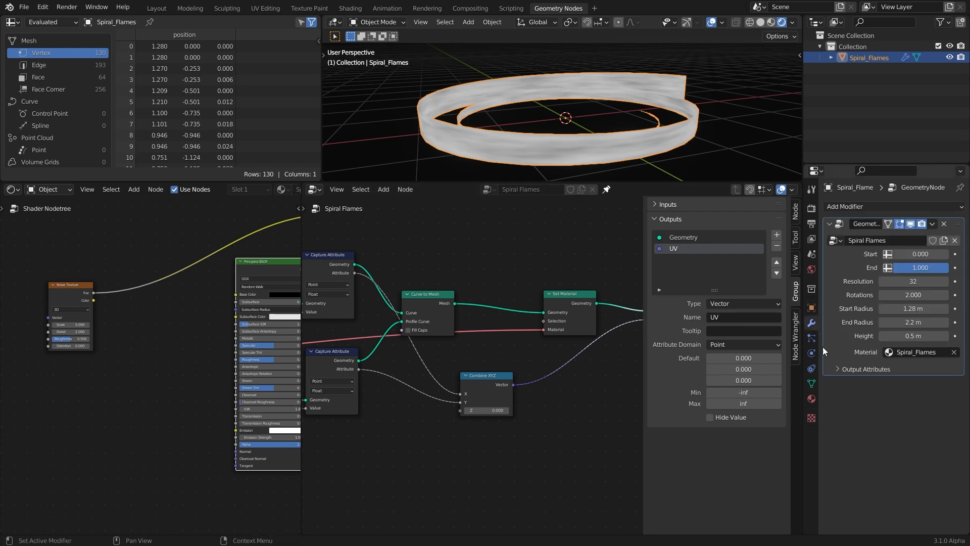
left_click(866, 369)
type("uv")
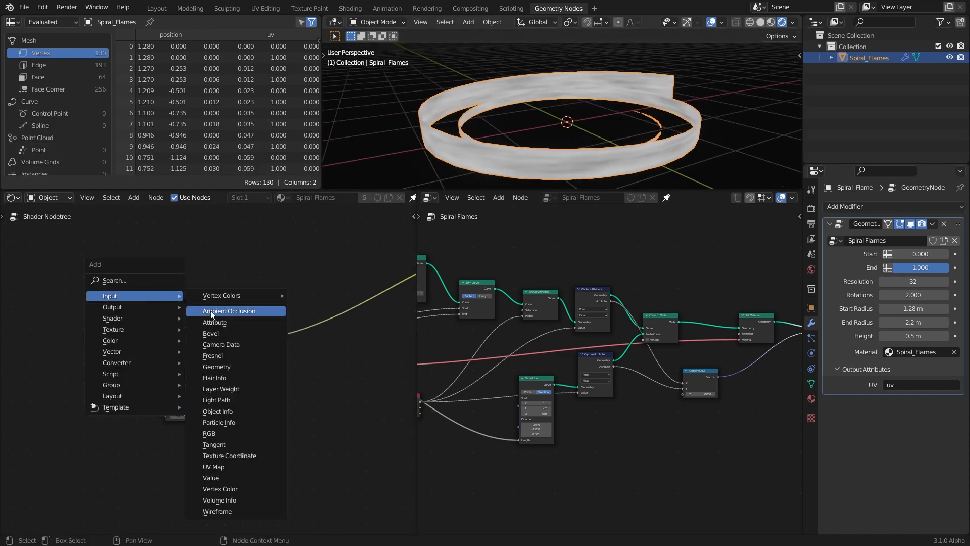
Feed the noise texture from a 'uv' Attribute node through a Mapping node with X scale 17.
left_click(214, 322)
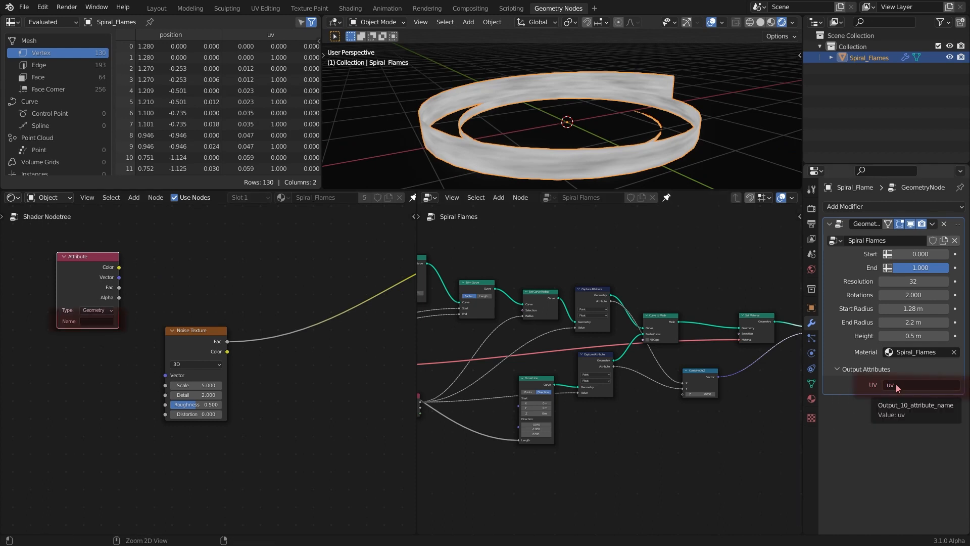
type("uv")
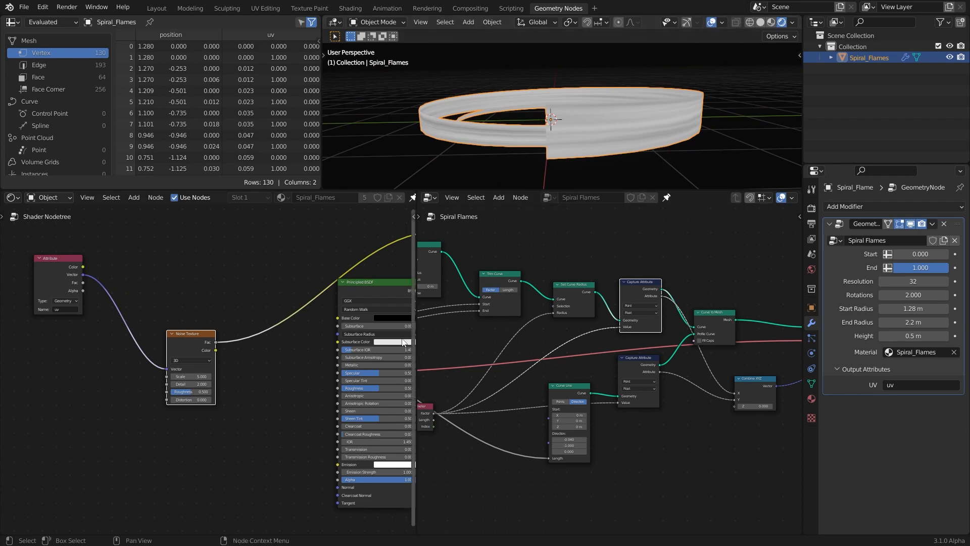
left_click(134, 198)
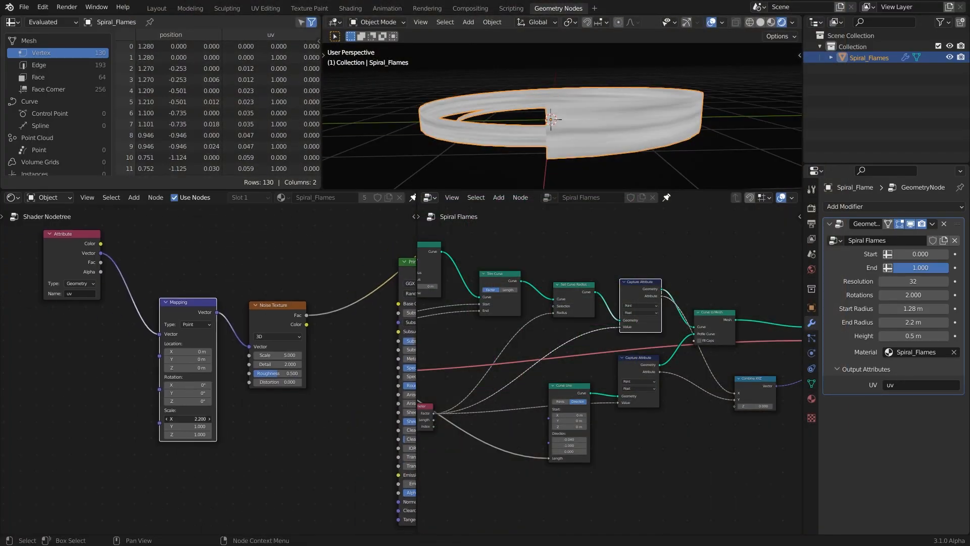
type("17.000")
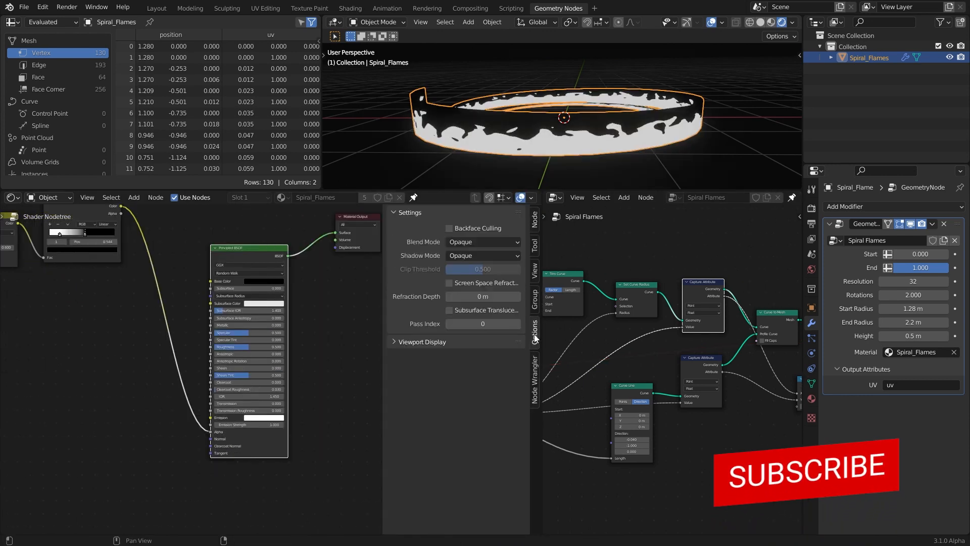
Add color ramps, a Linear Light mix, Multiply and a vector Add node feeding a 4D Noise Texture.
left_click(482, 241)
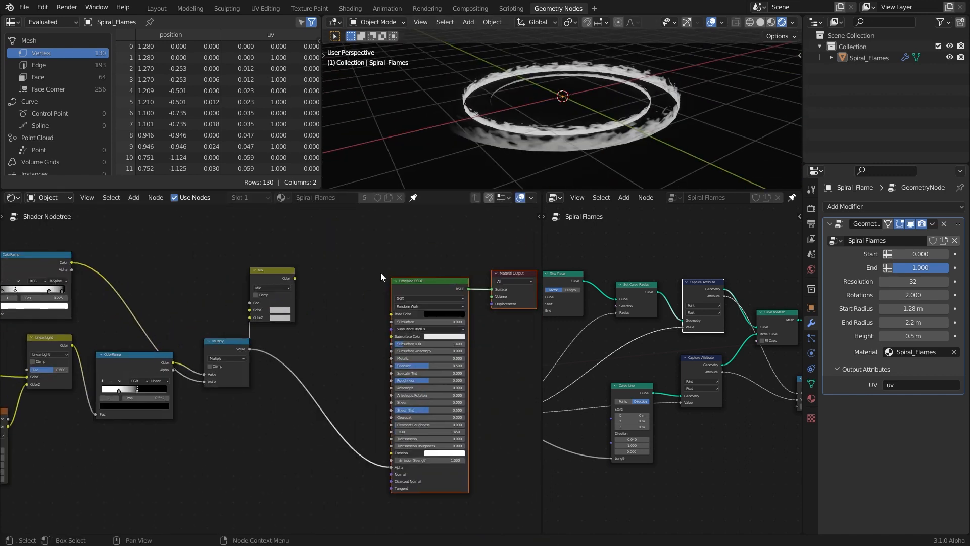
left_click_drag(273, 277, 306, 292)
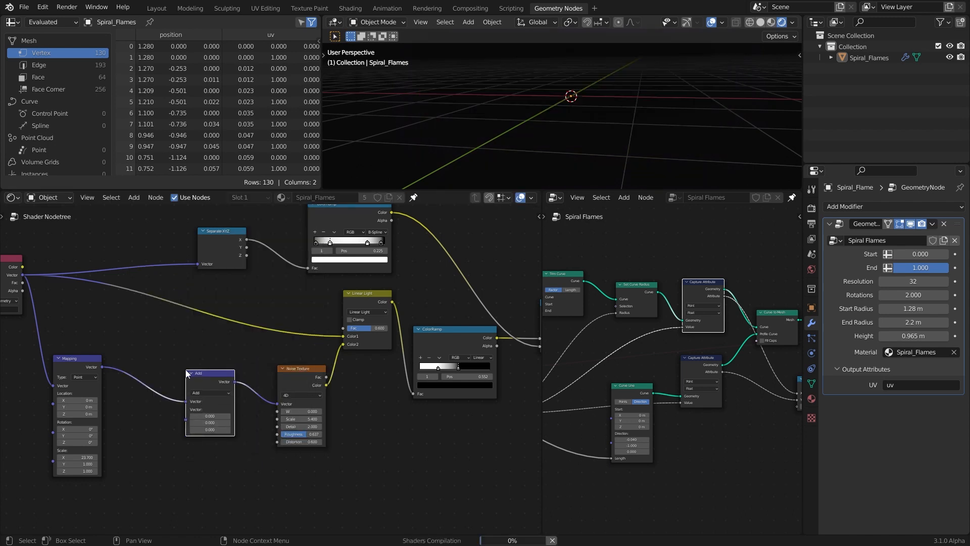
left_click(210, 393)
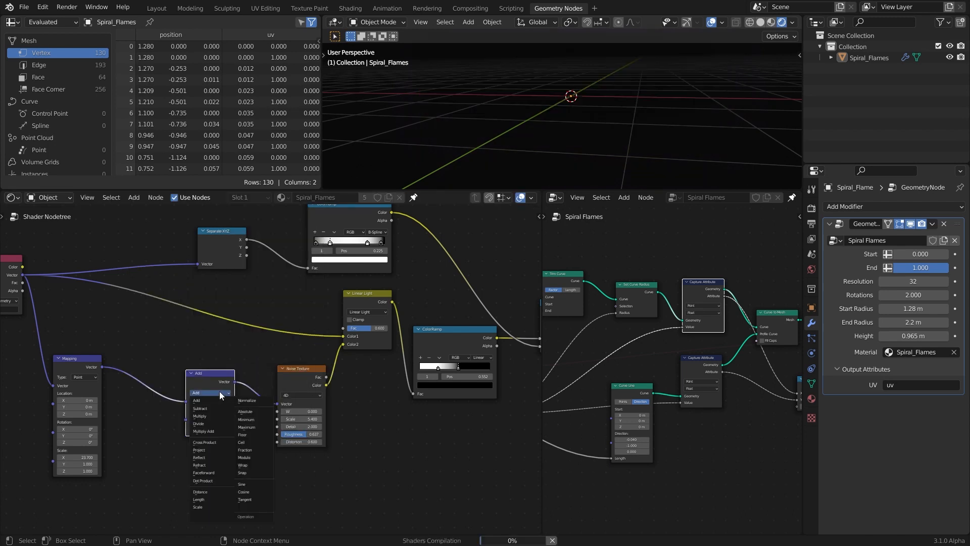
mouse_move(210, 408)
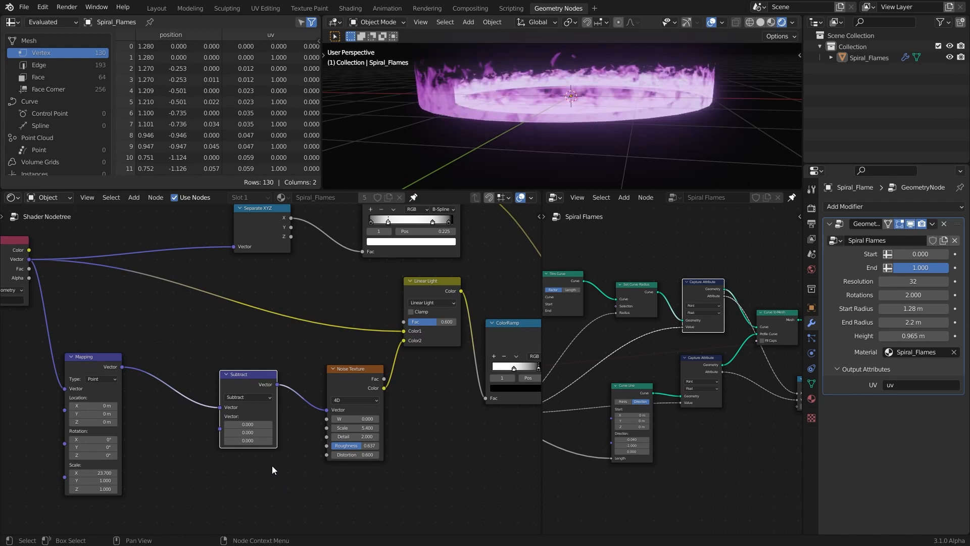
Set the Vector Math node to Subtract with a #frame Y driver, and turn the lower area into a Timeline.
left_click(247, 431)
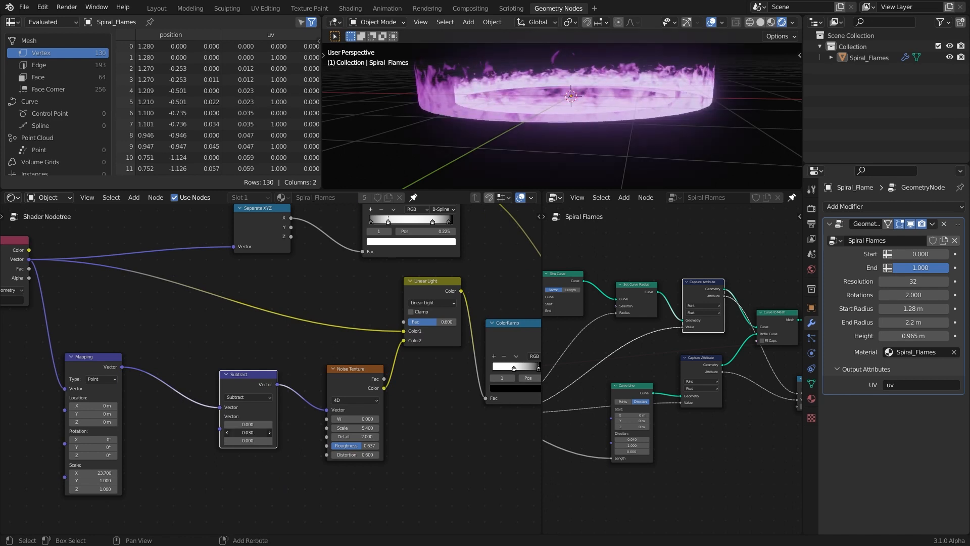
left_click(248, 432)
type("#frame")
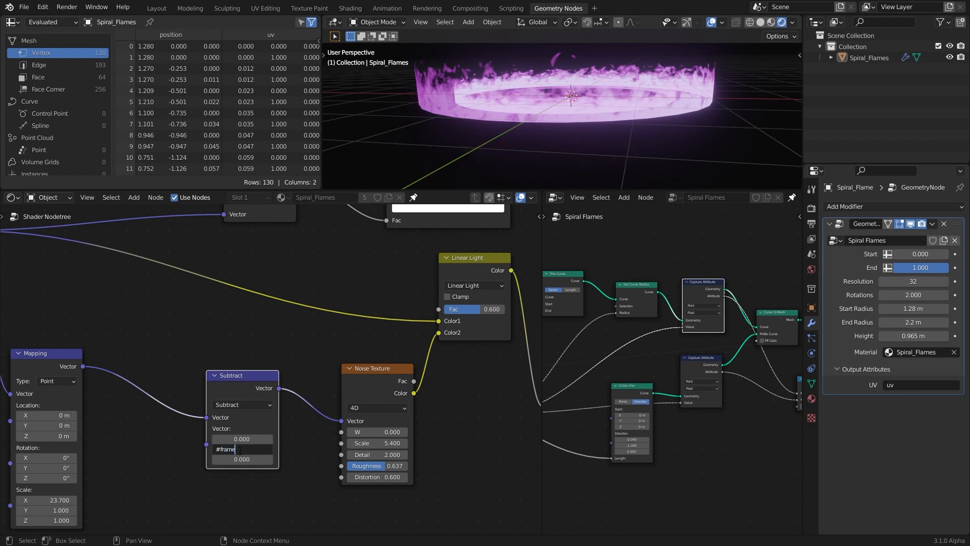
key("Return")
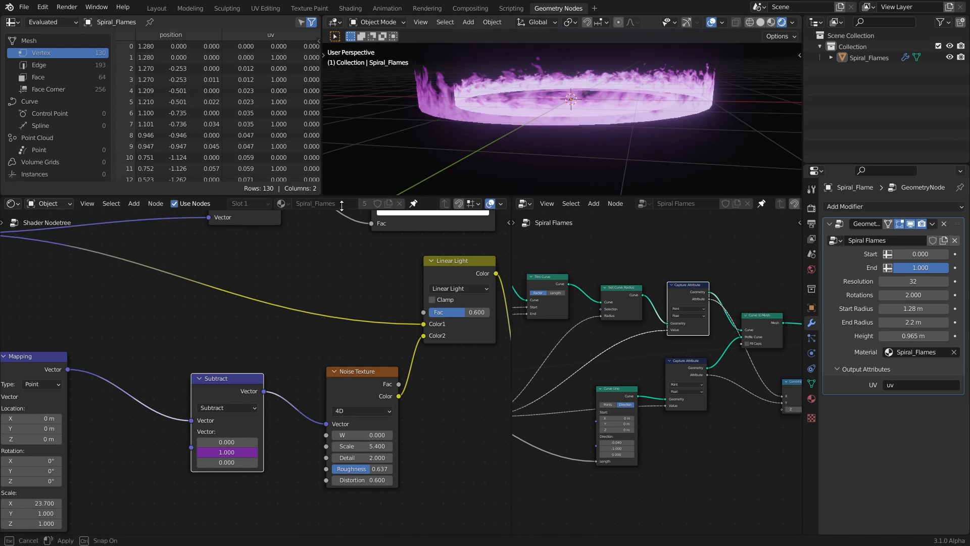
left_click(334, 209)
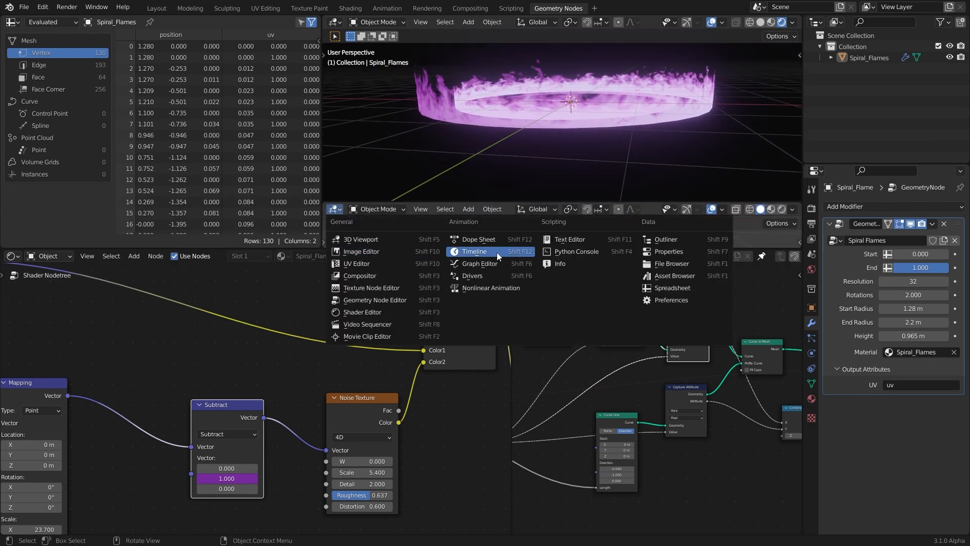
left_click(474, 251)
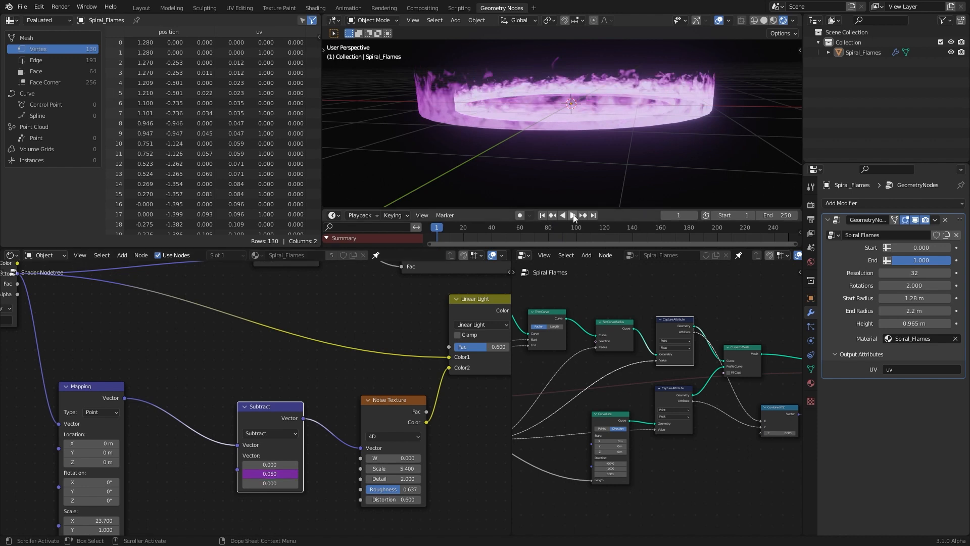
Raise the spiral's rotations and end radius, and output Curve Length as a 'length' attribute.
left_click(571, 215)
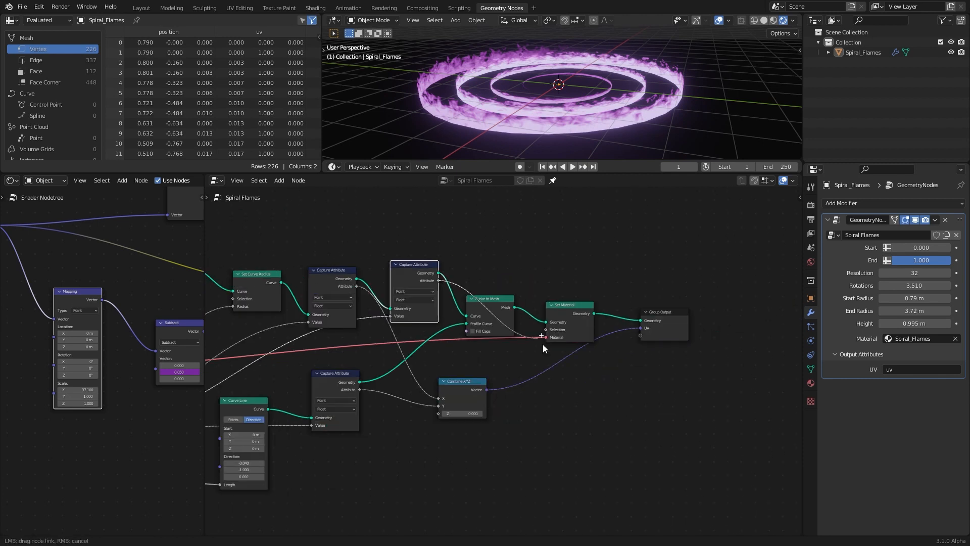
type("length")
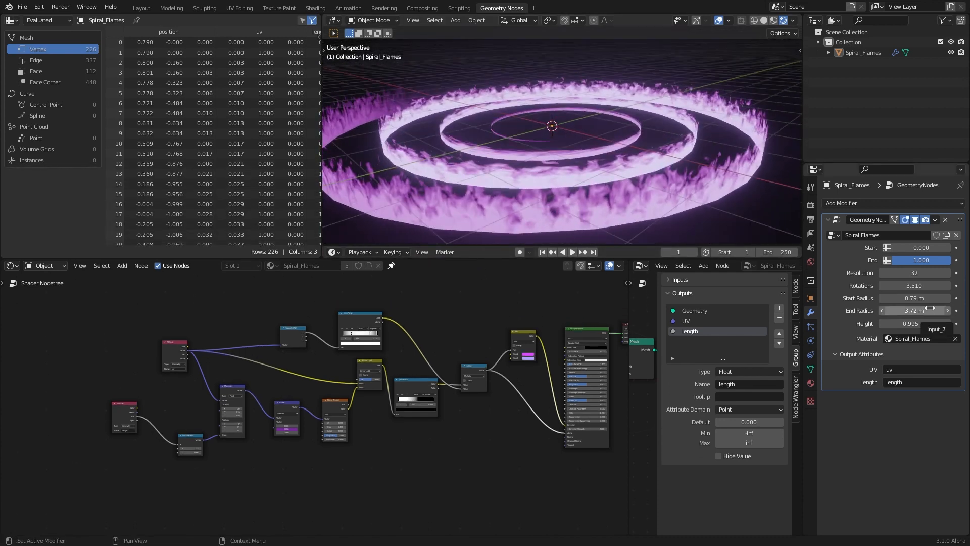
Add Color 1, Color 2 and Emission inputs, output as color_1, color_2 and emit attributes.
left_click_drag(913, 285, 903, 285)
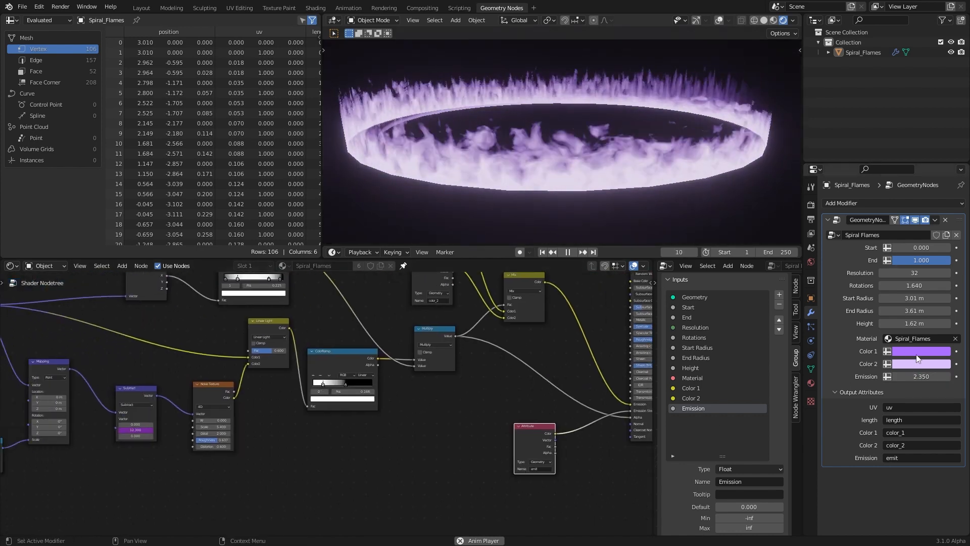
Make Color 1 green and set the flame material's Shadow Mode to None.
left_click(921, 351)
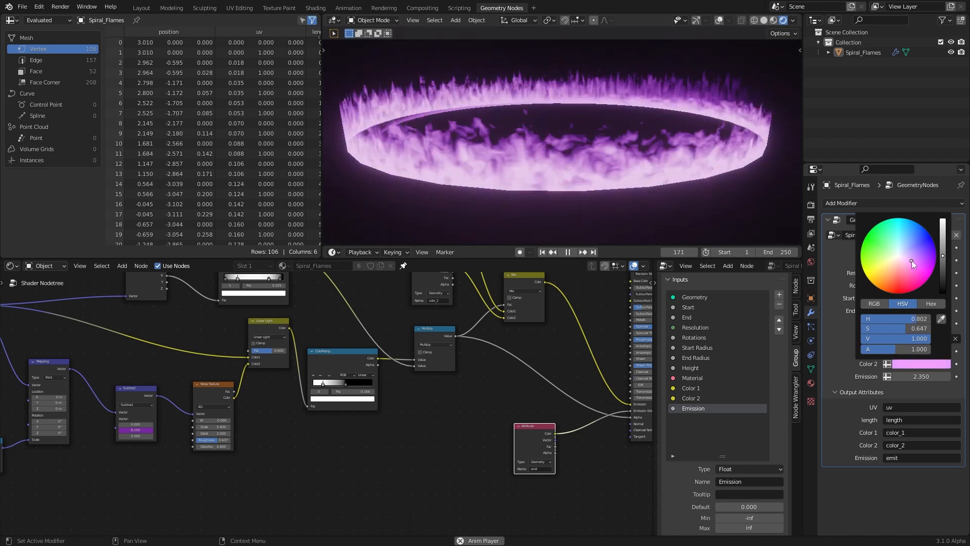
left_click(884, 249)
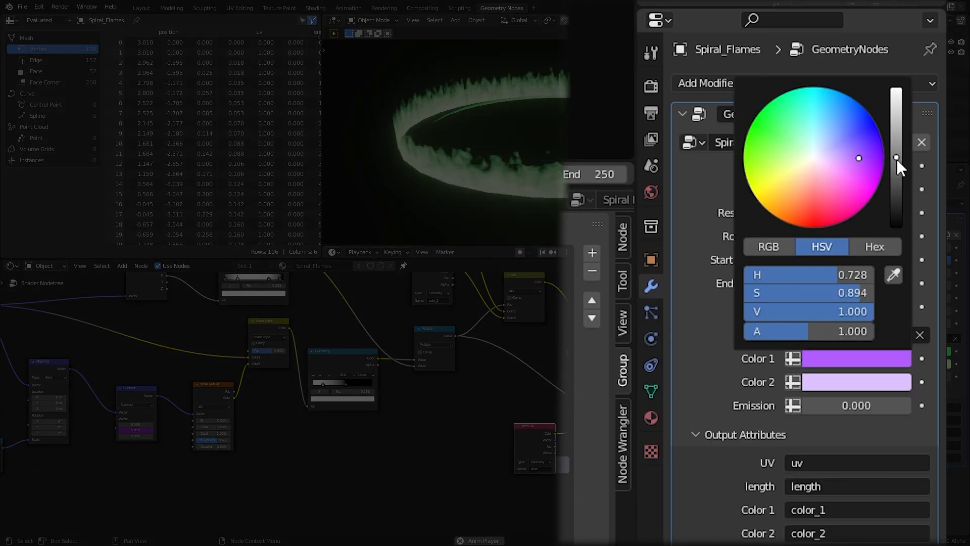
left_click_drag(858, 158, 813, 157)
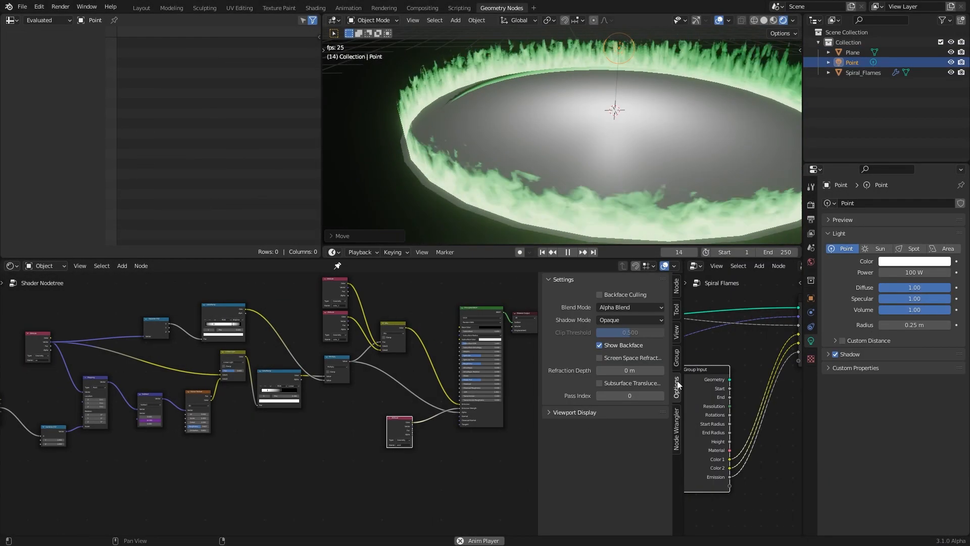
left_click(628, 320)
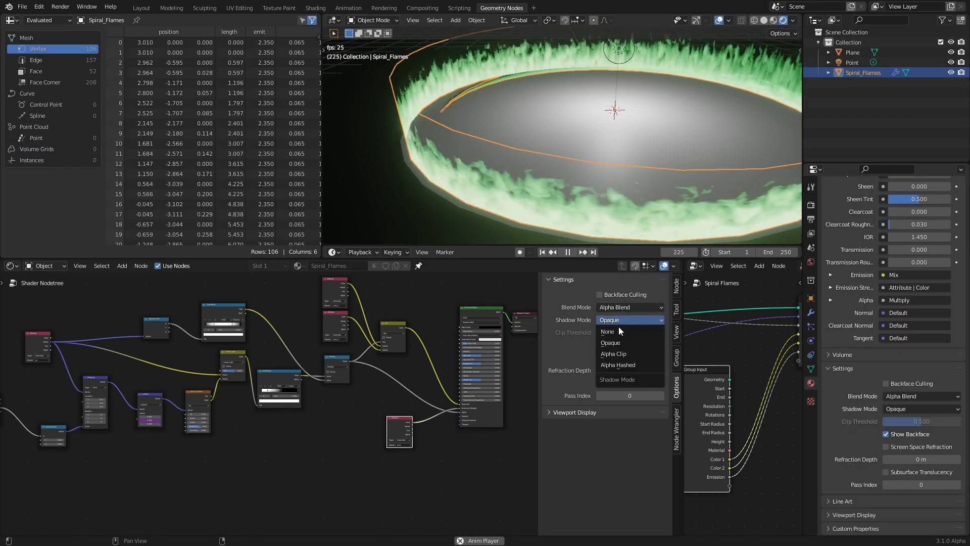
left_click(607, 331)
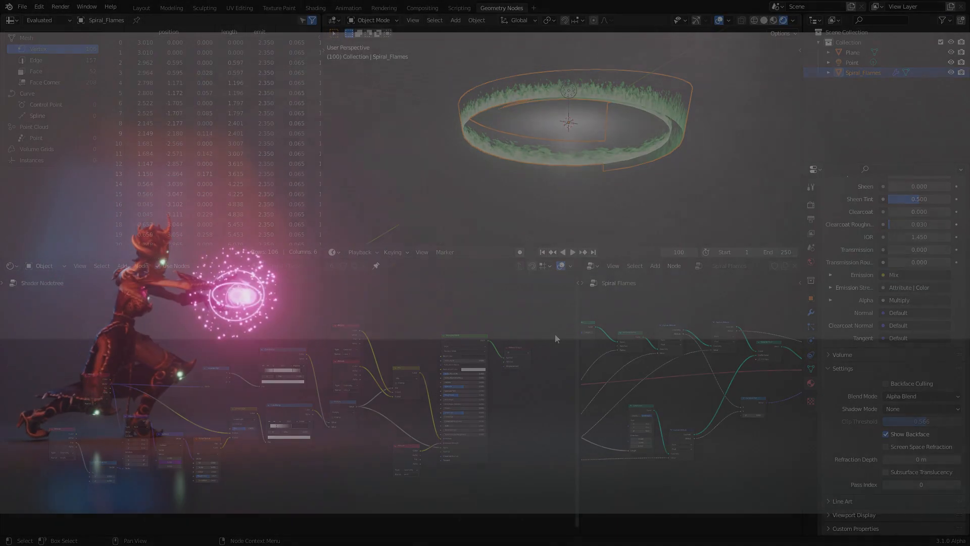
Switch to the Layout workspace tab.
left_click(141, 8)
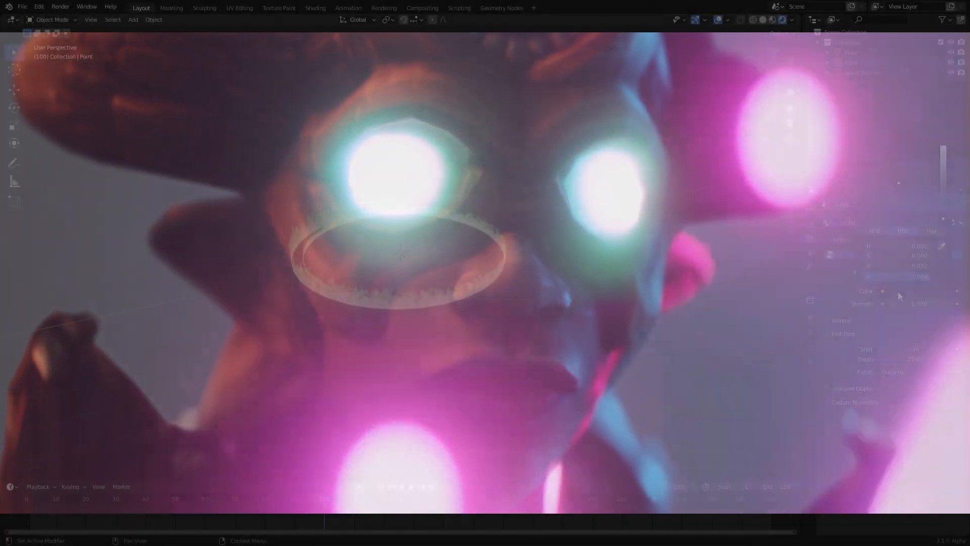